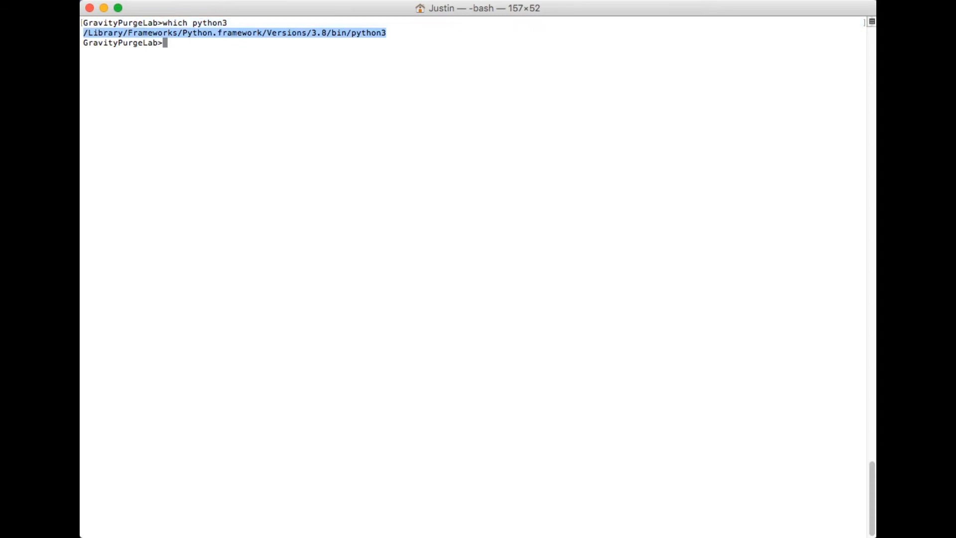
- Start vi on a new file named welcome_to_gravity_purge_on_locals.py
type("vi")
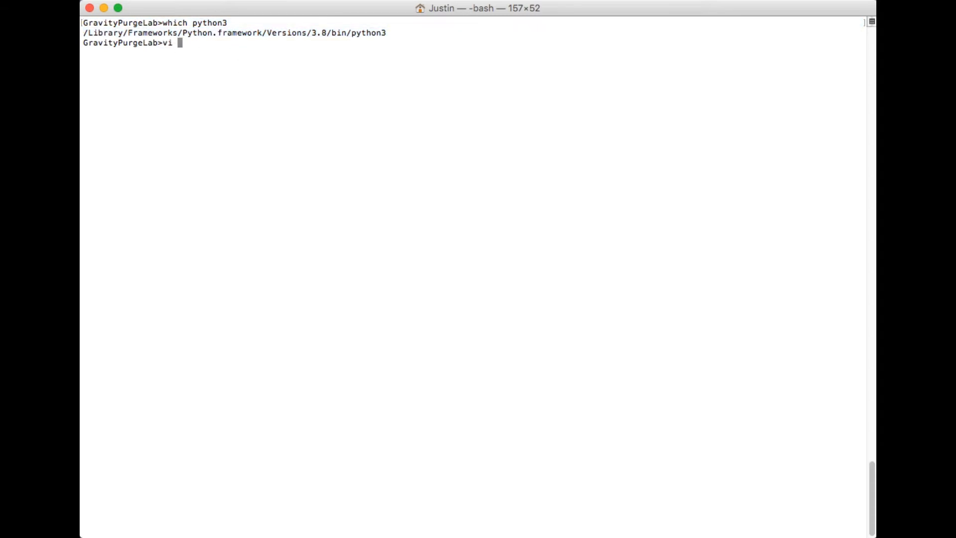
type("welcome_")
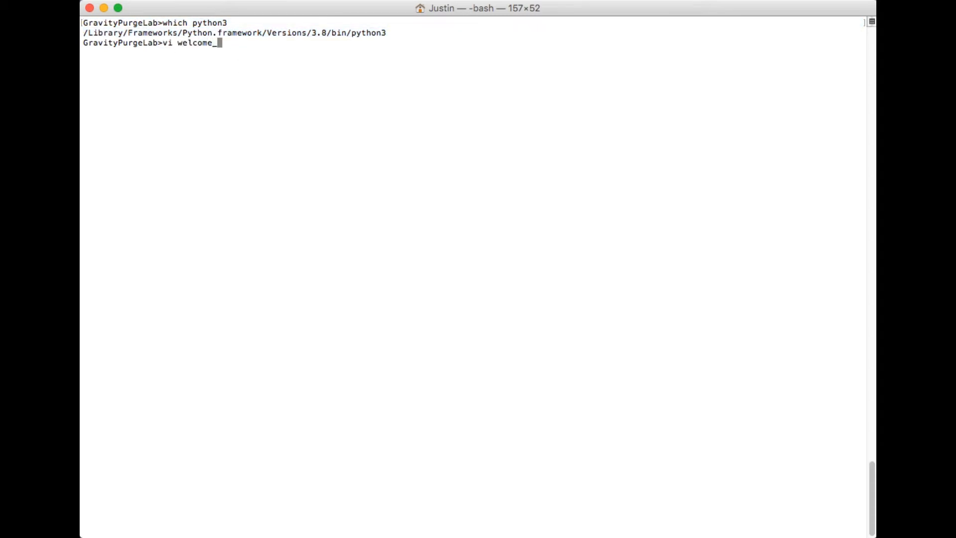
type("to_gravit")
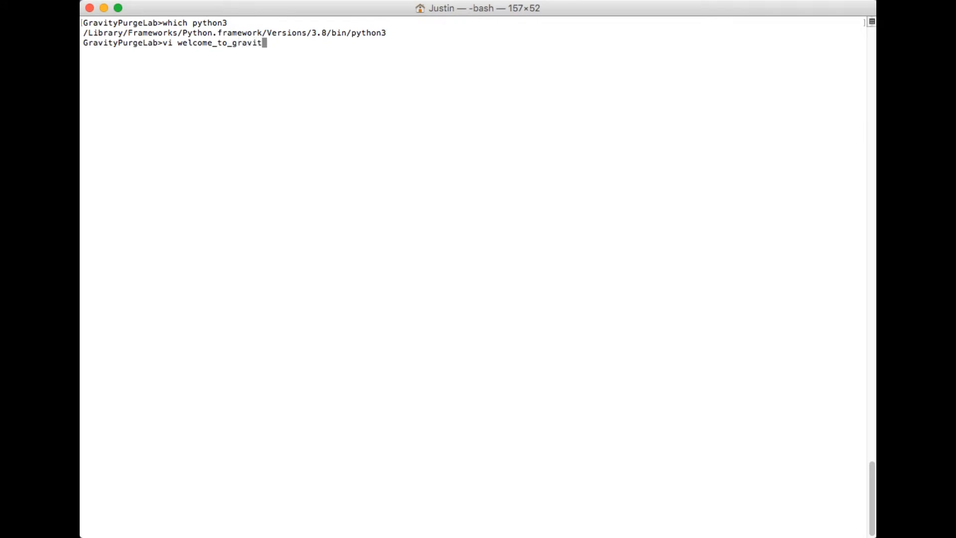
type("y_purge_")
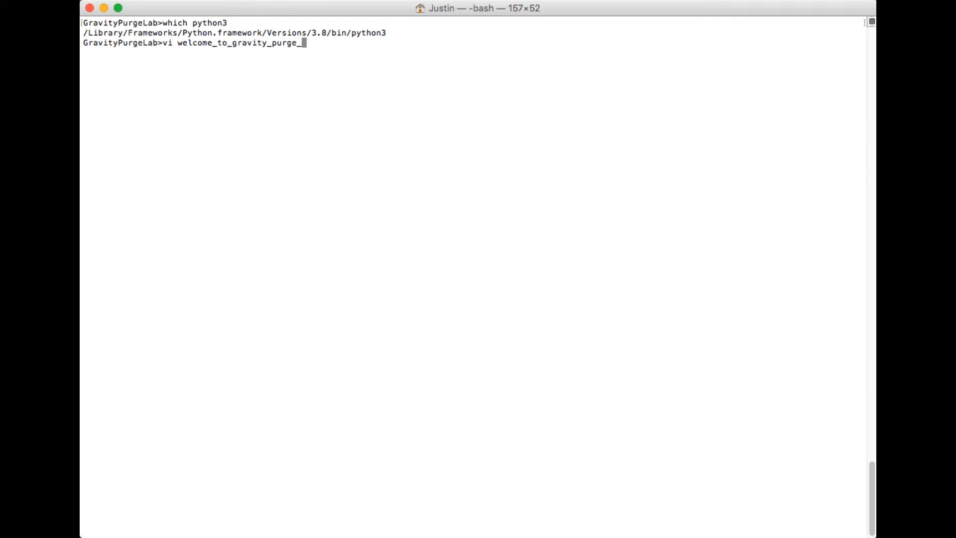
type("on_locals")
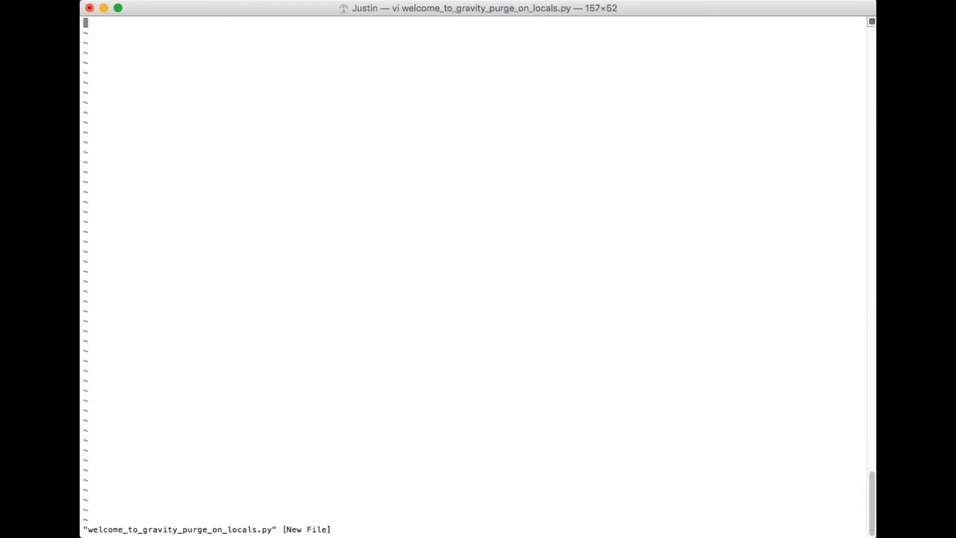
- Write the shebang line #!/Library/Frameworks/Python.framework/Versions/3.8/bin/python3
type("#!")
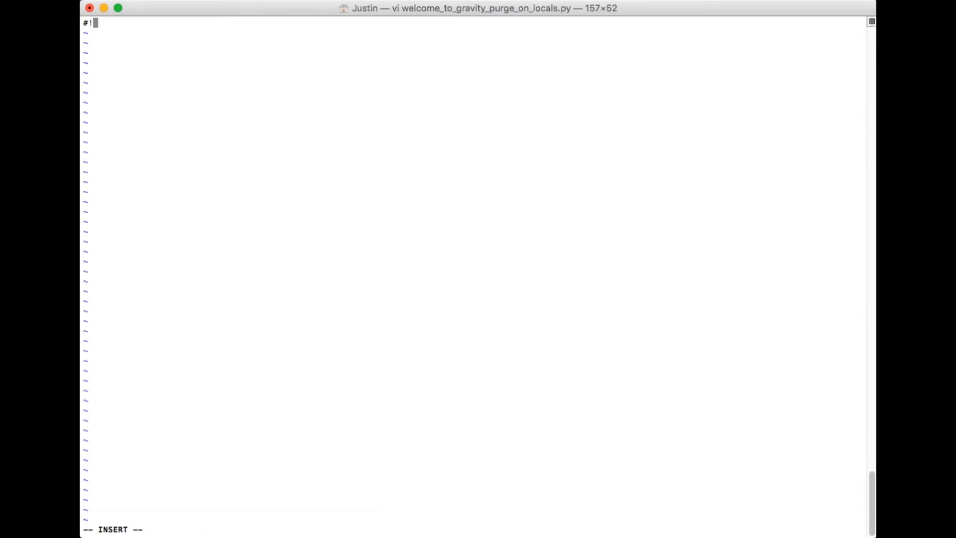
type("!/Library/Frameworks/Python.framework/Versions/3.8/bin/python3")
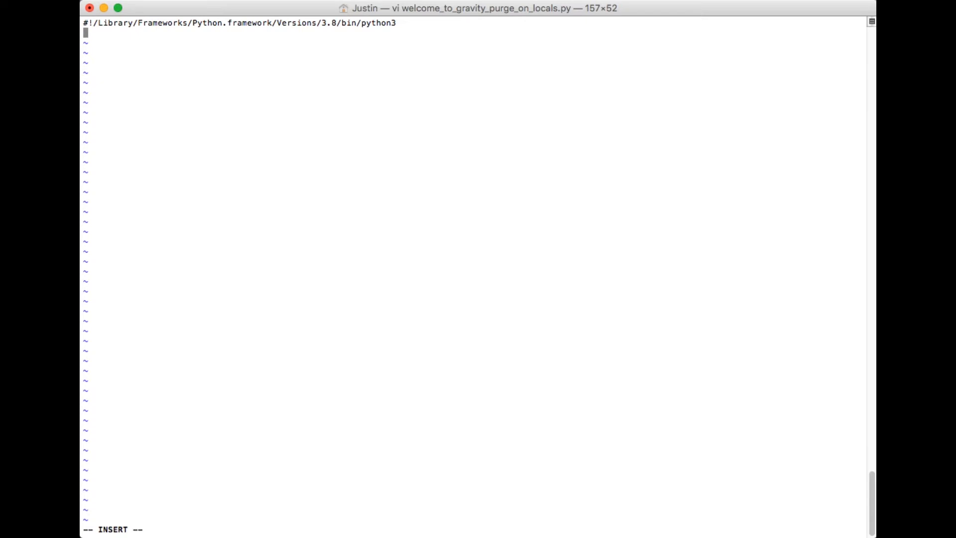
- Define message="I hope that you will " and begin the other variable name
type("message=")
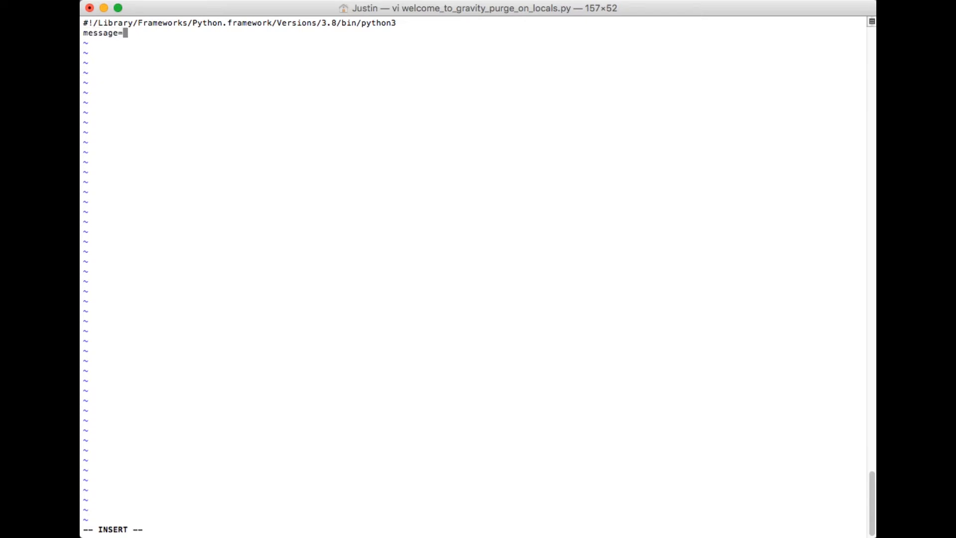
type("\"I")
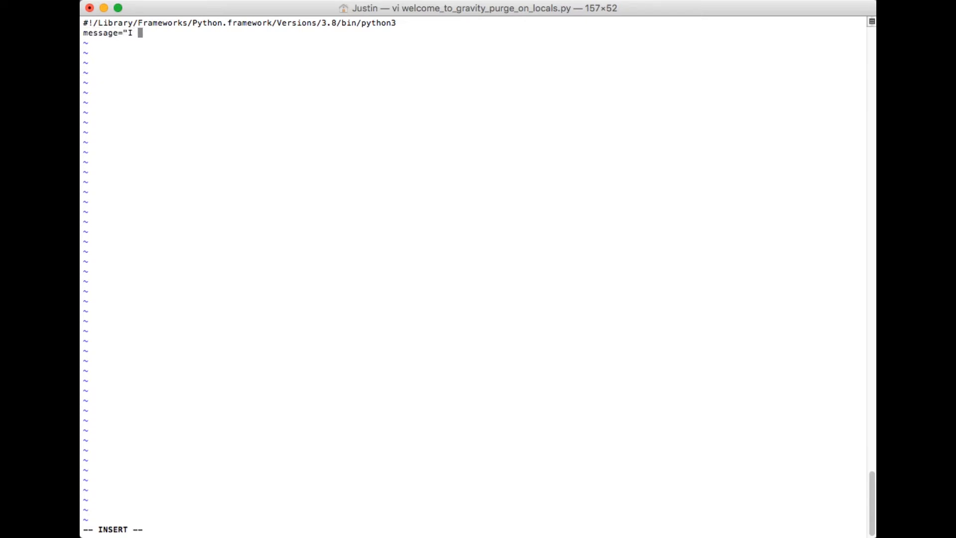
type("hope that you will")
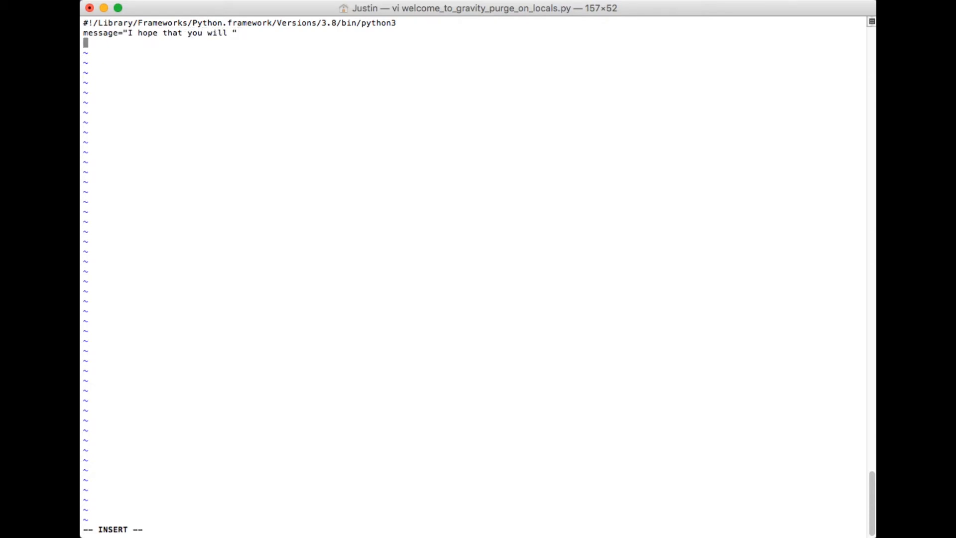
type("otehr")
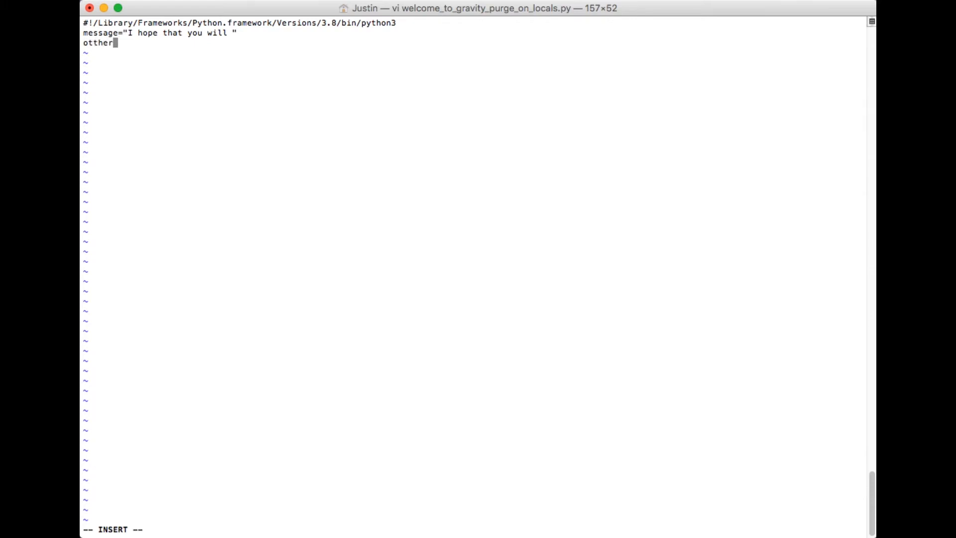
- Correct 'other' and begin its string: "Locals and maybe we can"
key("BackSpace")
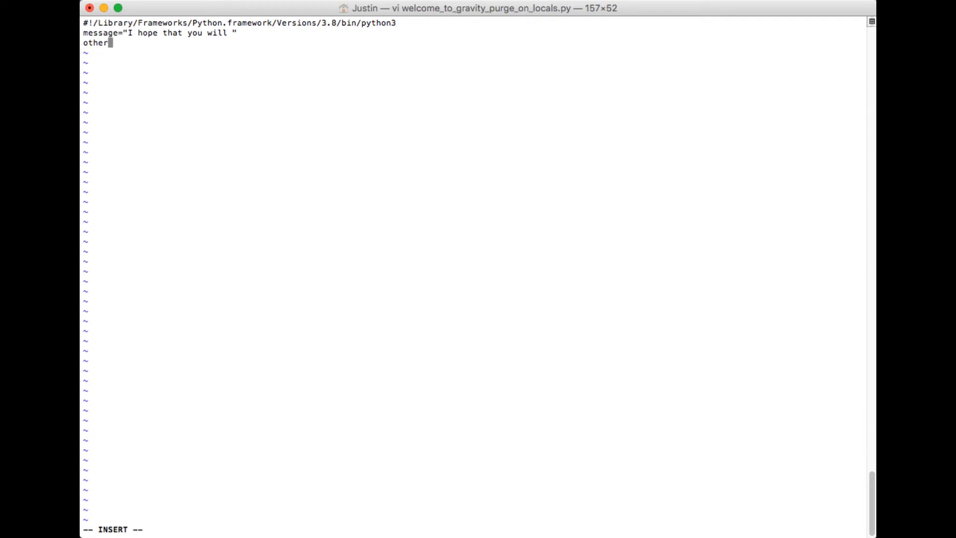
type("=\"")
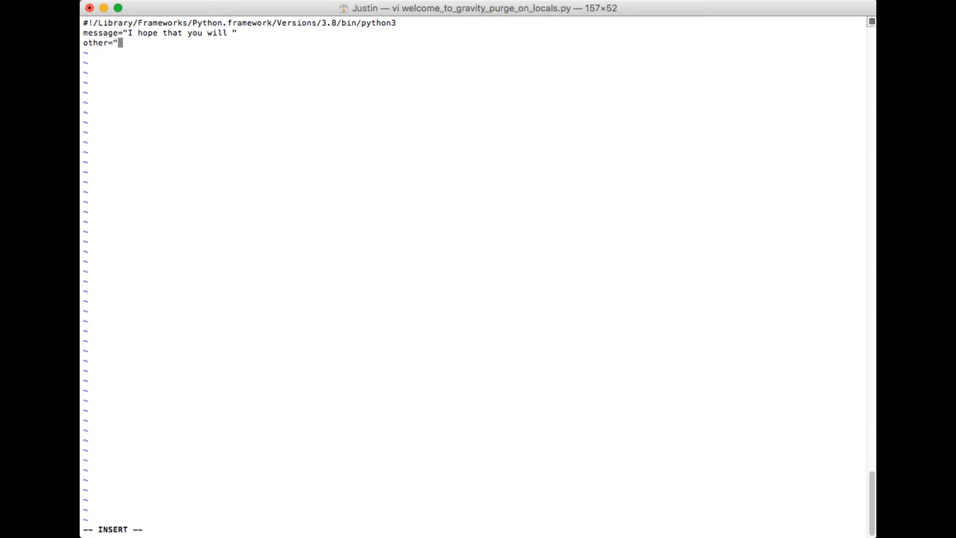
type("Locals")
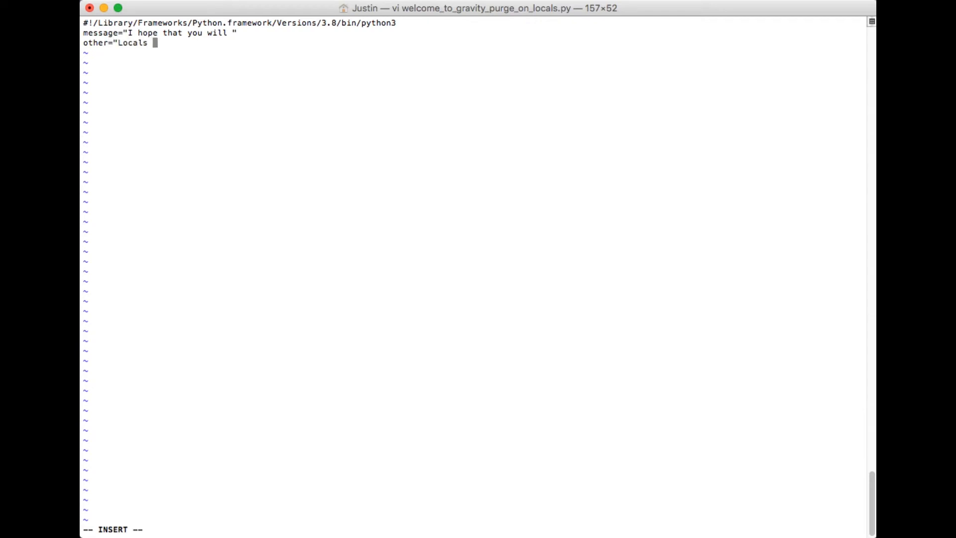
type("and")
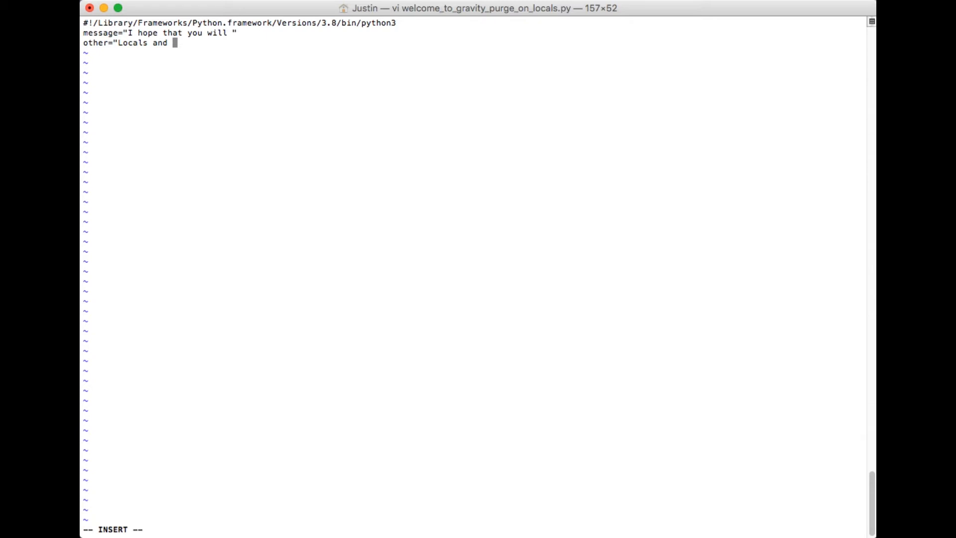
type("maybe")
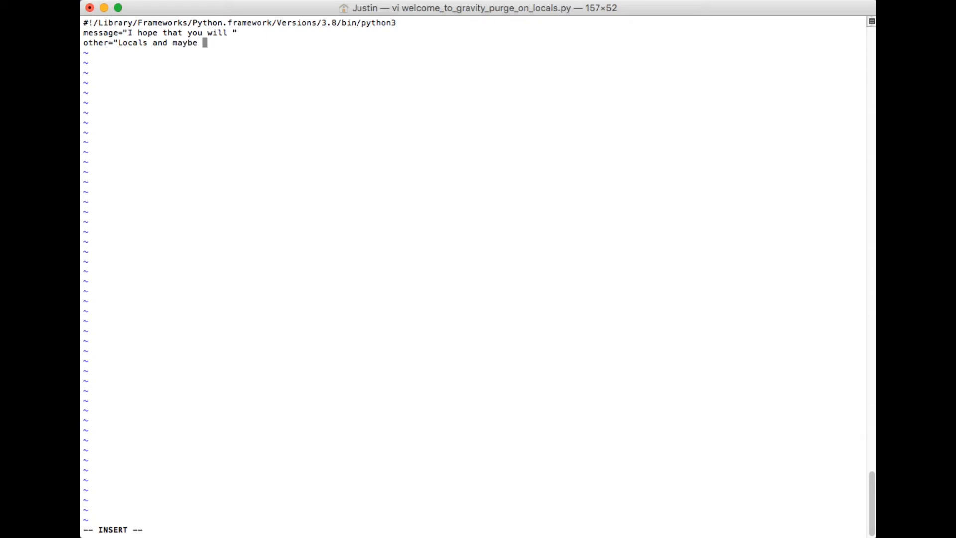
type("we can")
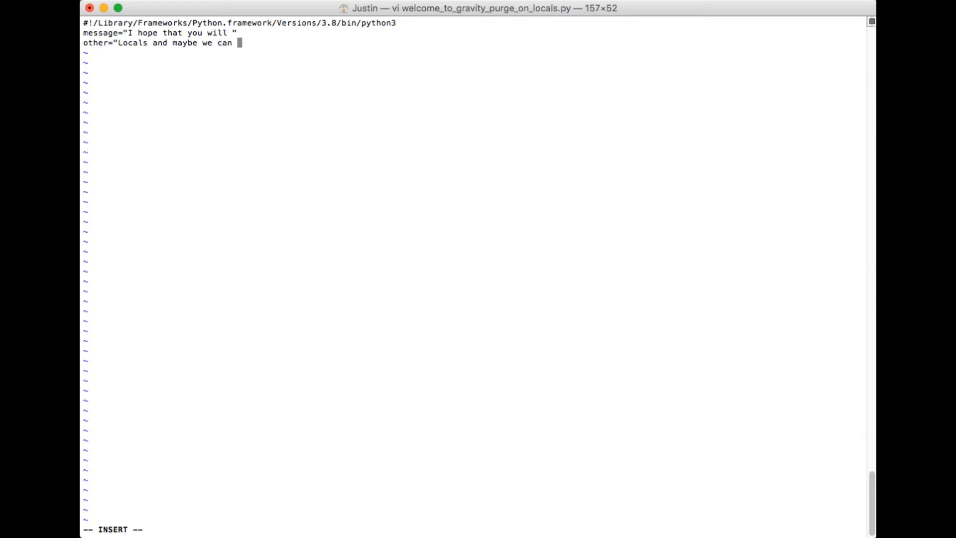
- Finish the string: "teach each other how to make our lives better through code!"
type("teach")
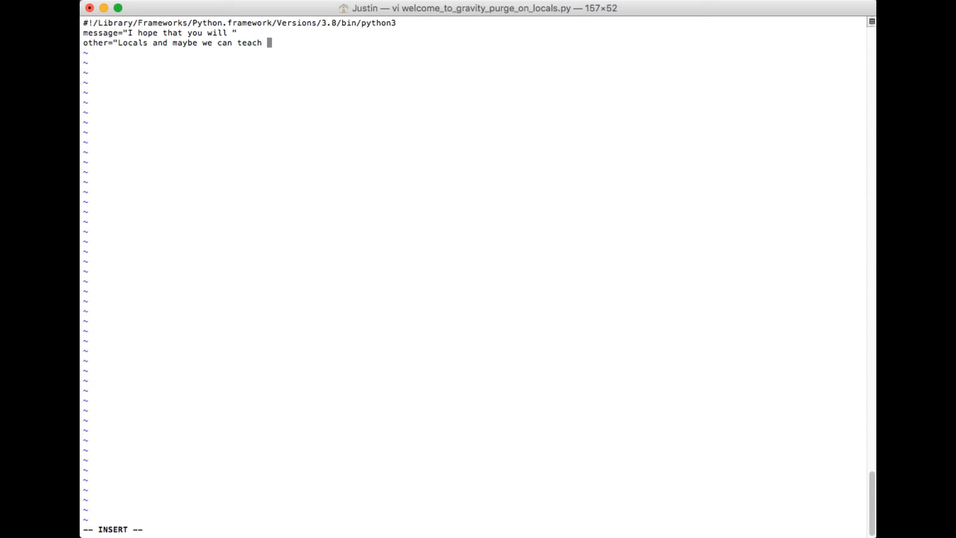
type("each other how")
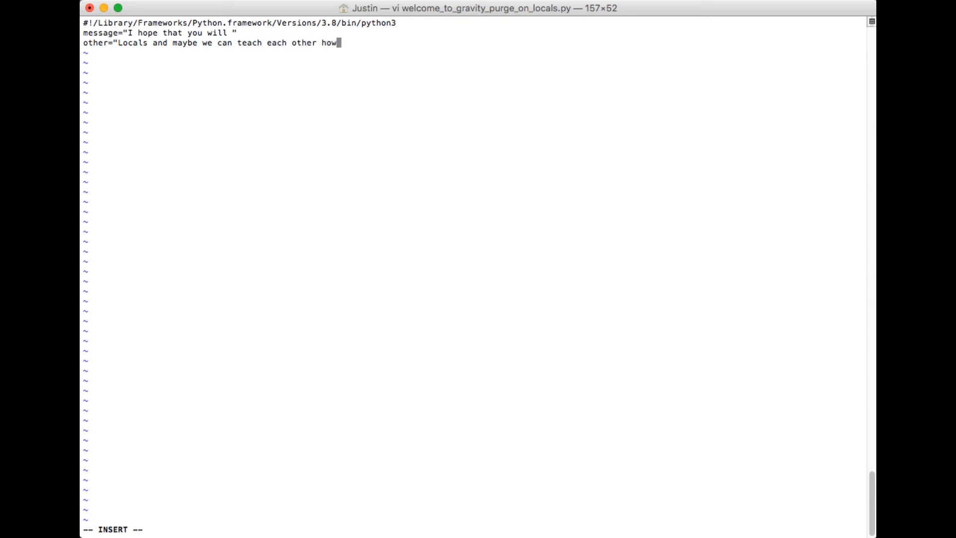
type("to make our lives")
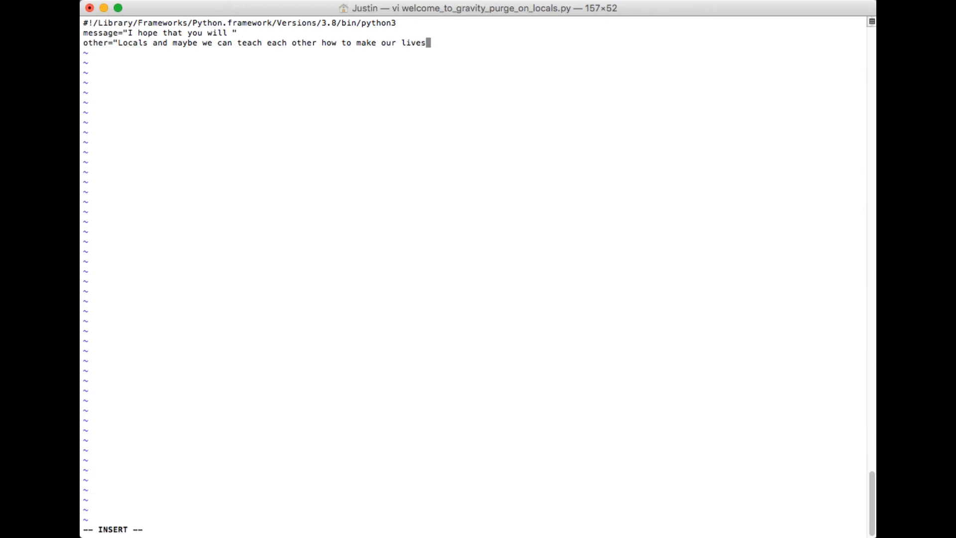
type("bete")
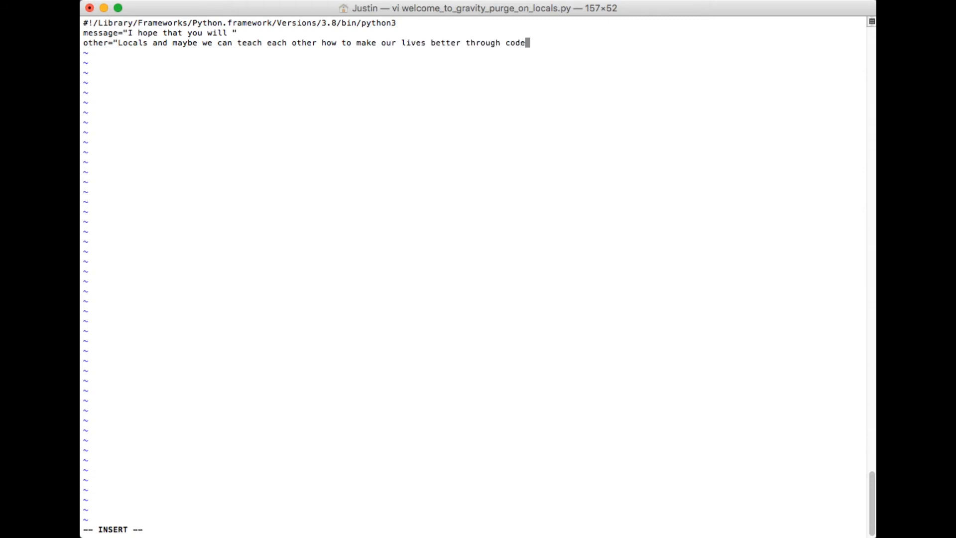
type("!\"")
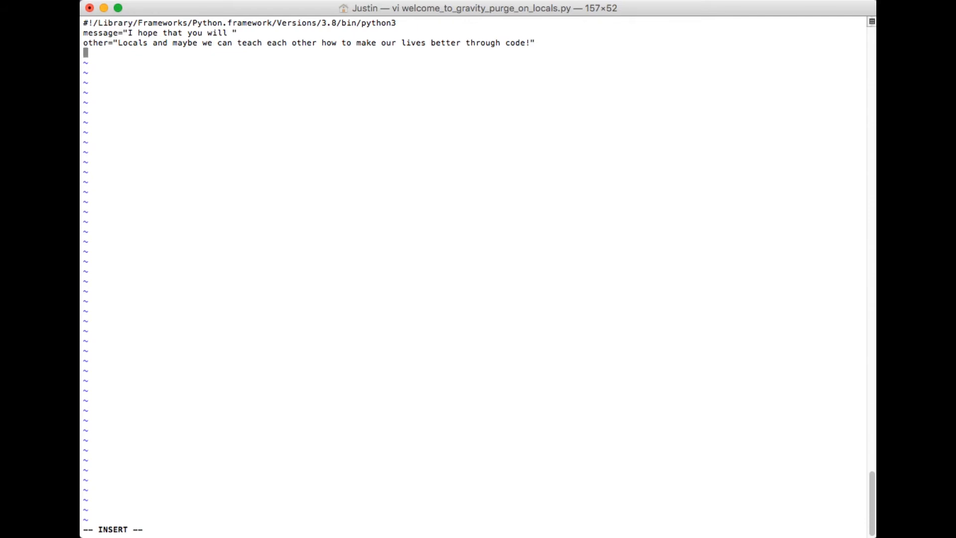
- Add the line print(message+other) to output the joined strings
type("print(m")
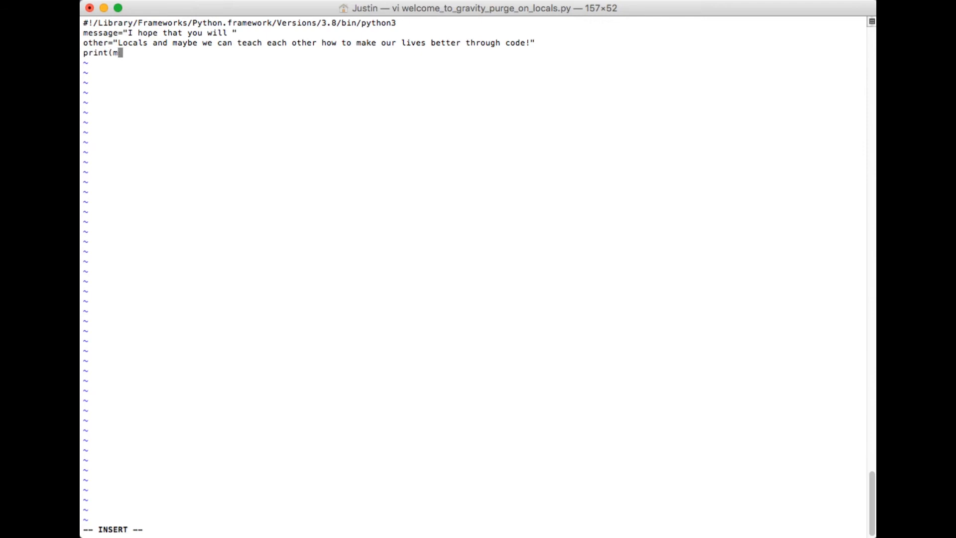
type("essage")
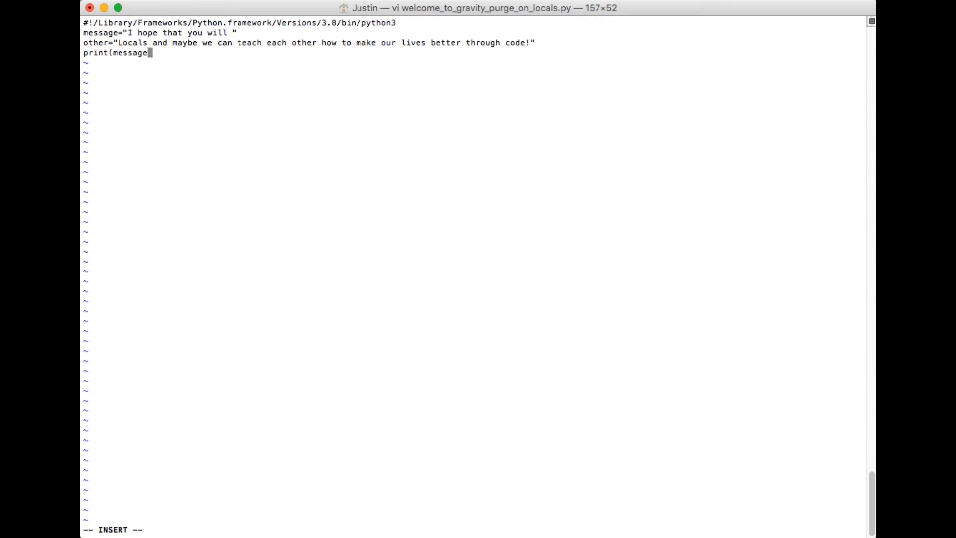
type("+o")
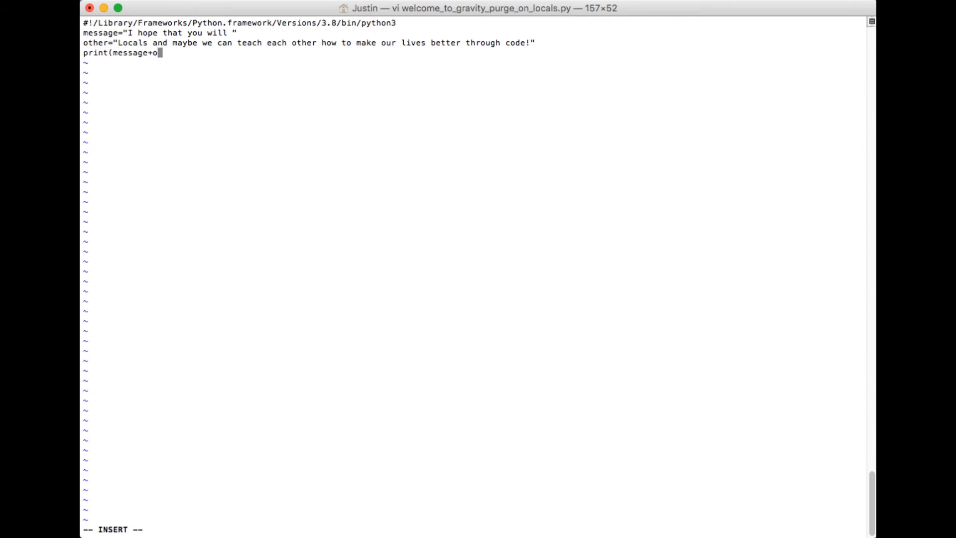
type("ther")
type("ch")
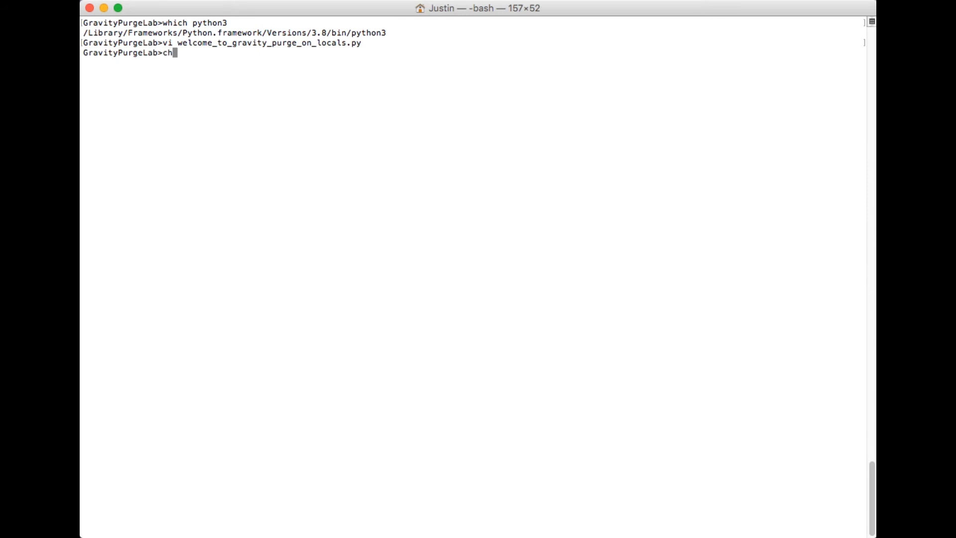
- Make welcome_to_gravity_purge_on_locals.py executable with chmod +x
type("mod +x")
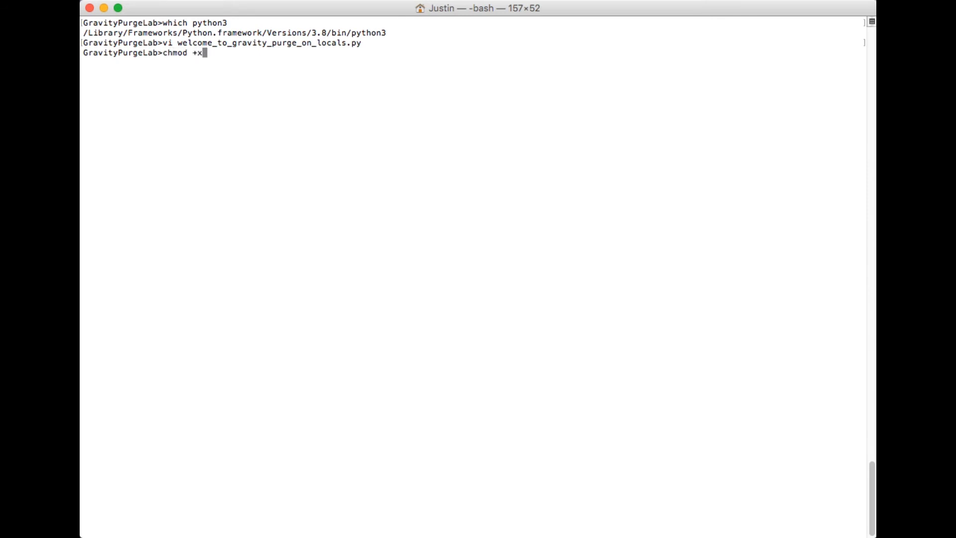
type("wel")
type("./")
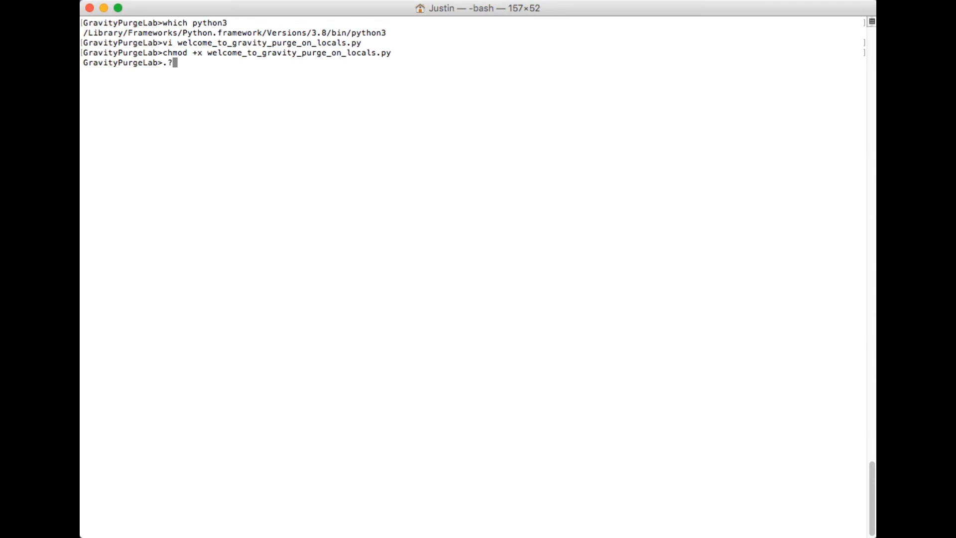
- Run ./welcome_to_gravity_purge_on_locals.py to print the combined welcome message
type("welc")
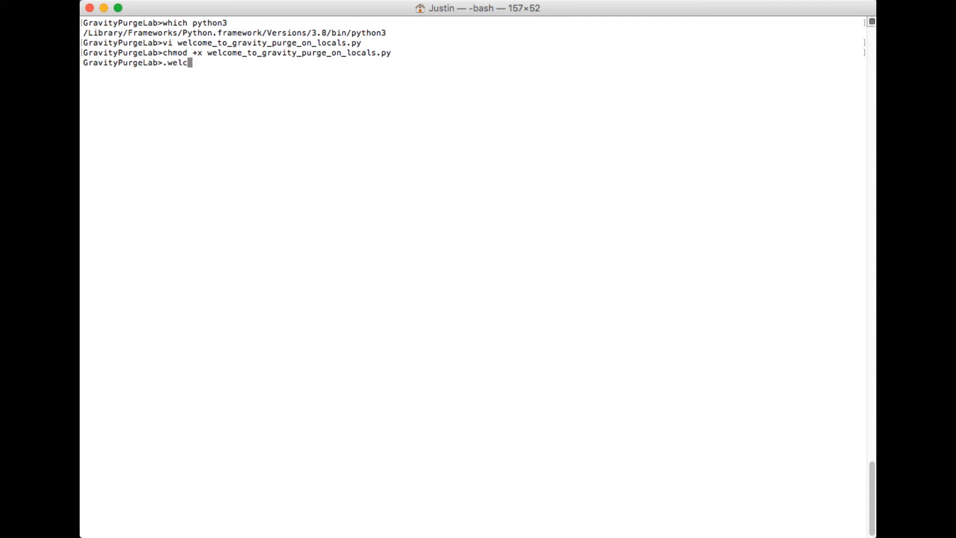
key("Backspace")
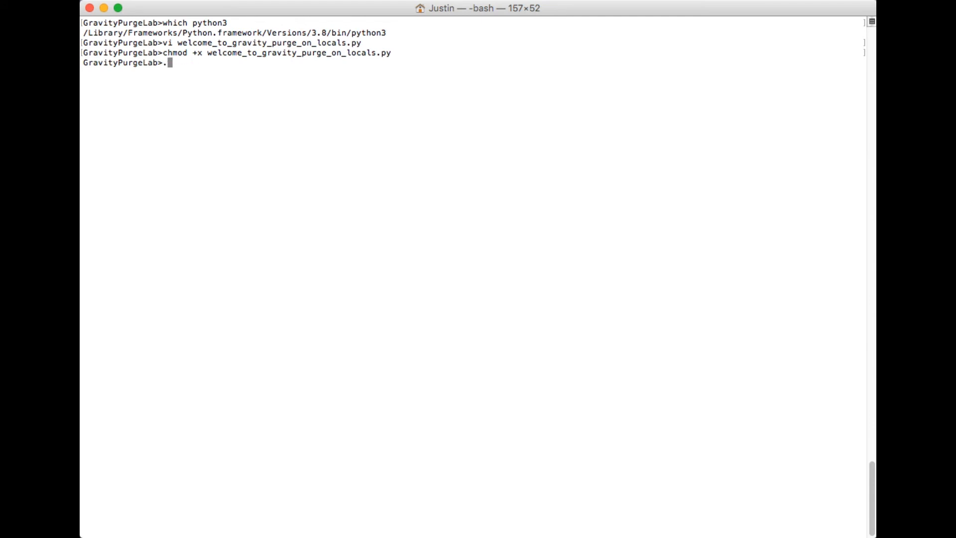
type("/welcome_to_gravity_purge_on_locals.py")
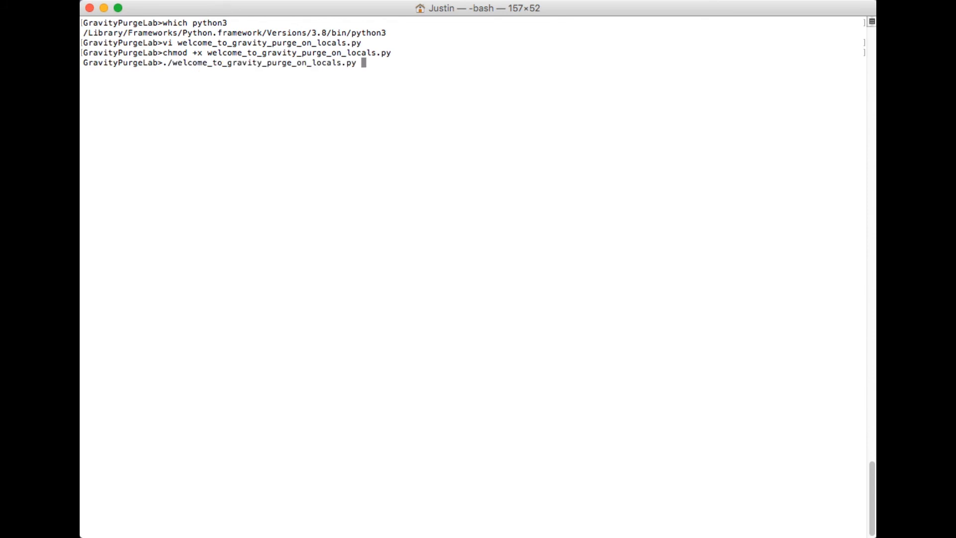
key("enter")
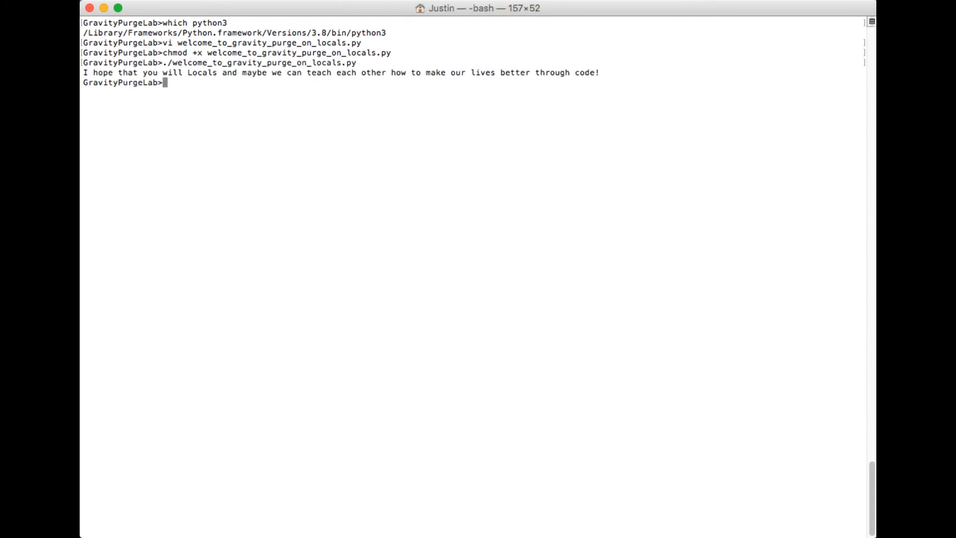